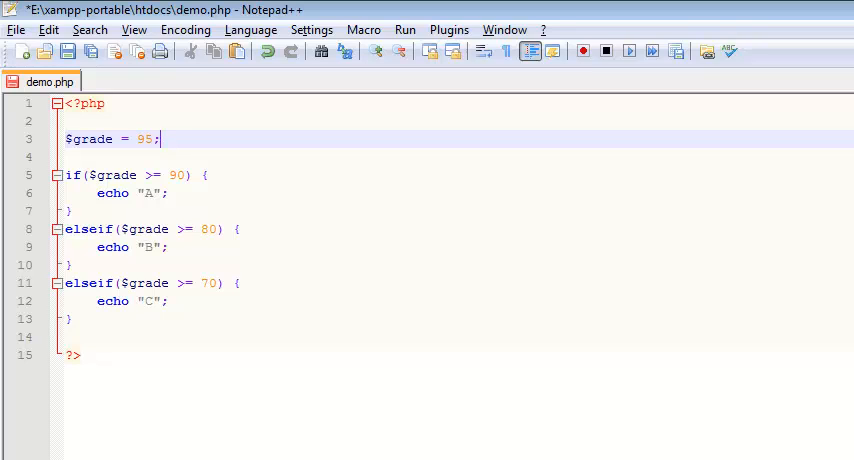
mouse_move(84, 142)
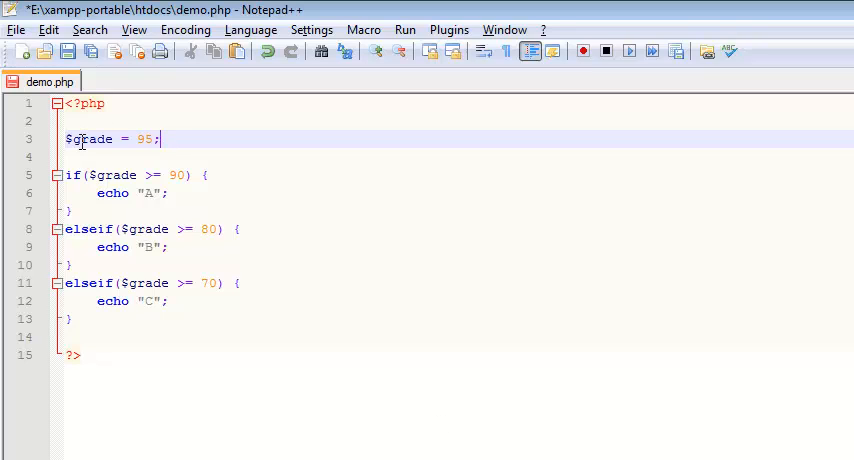
mouse_move(178, 140)
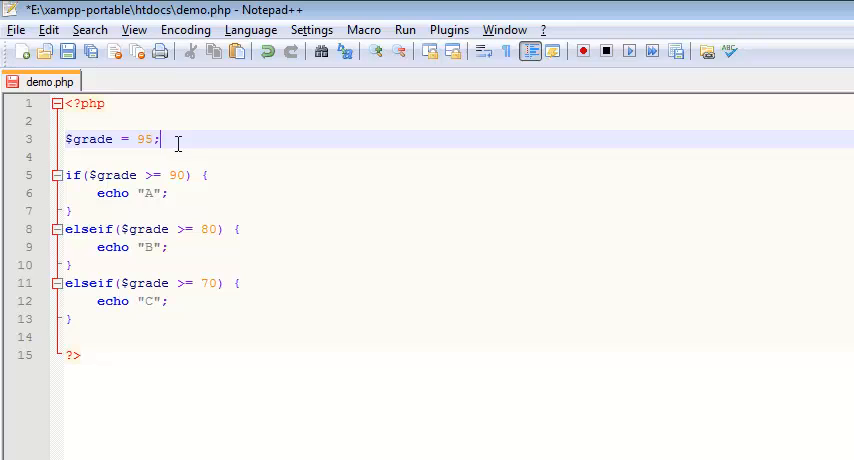
mouse_move(96, 140)
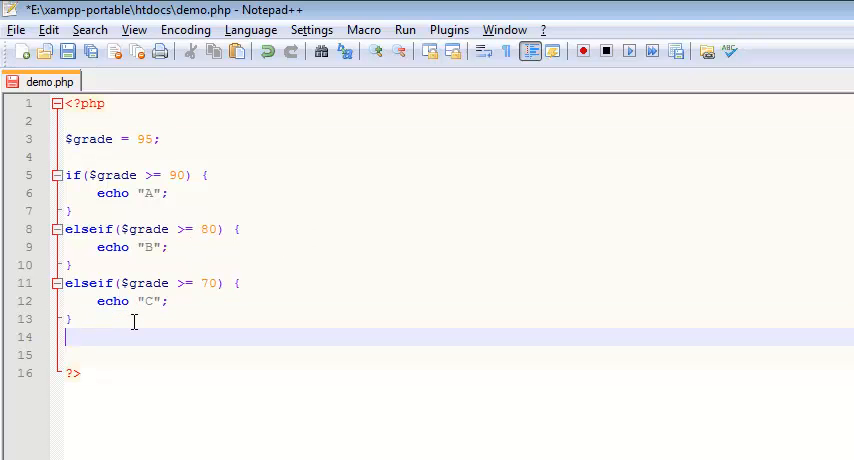
Add an else branch that echoes "Fail" after the elseif chain in demo.php.
type("e")
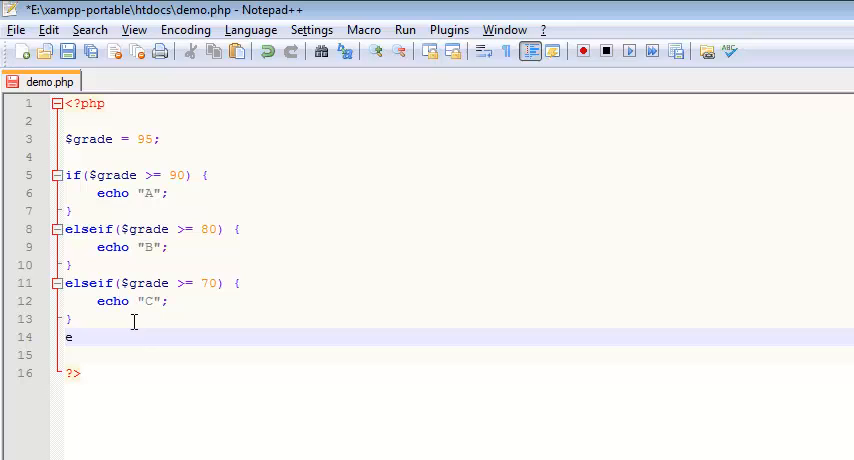
type("lse")
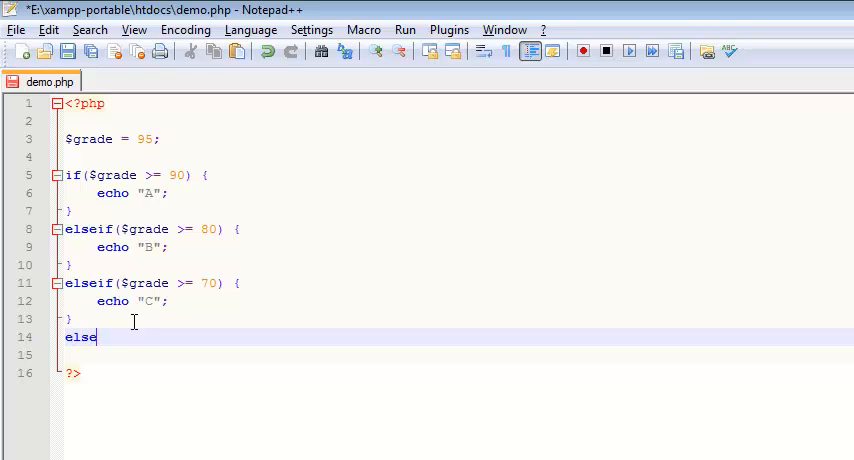
type("{")
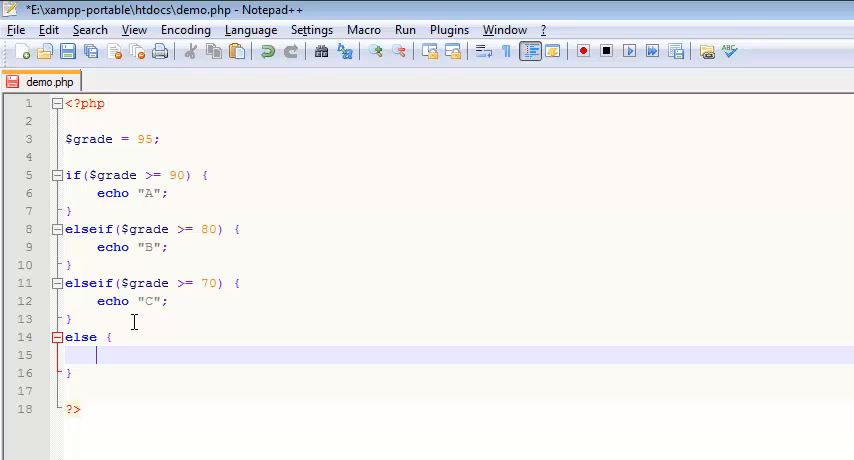
type("echo \"")
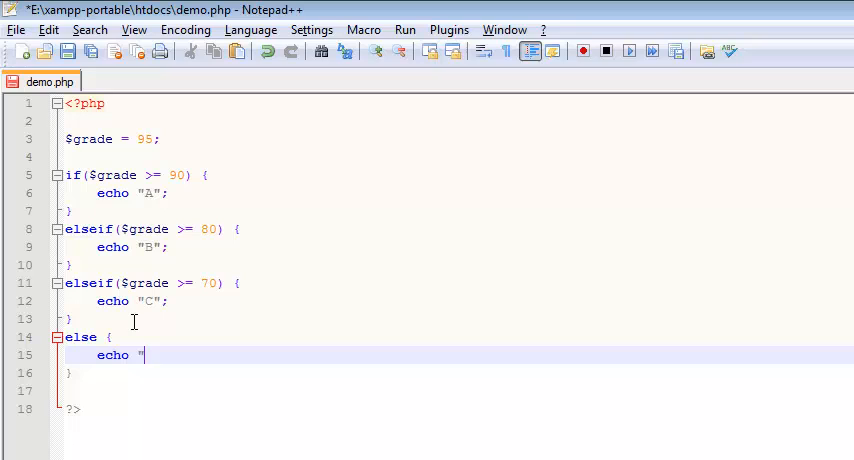
type("Fail\";")
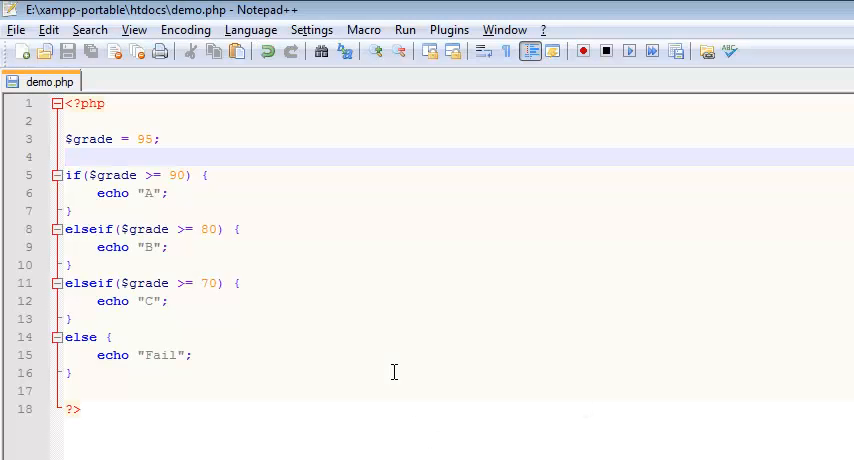
mouse_move(340, 376)
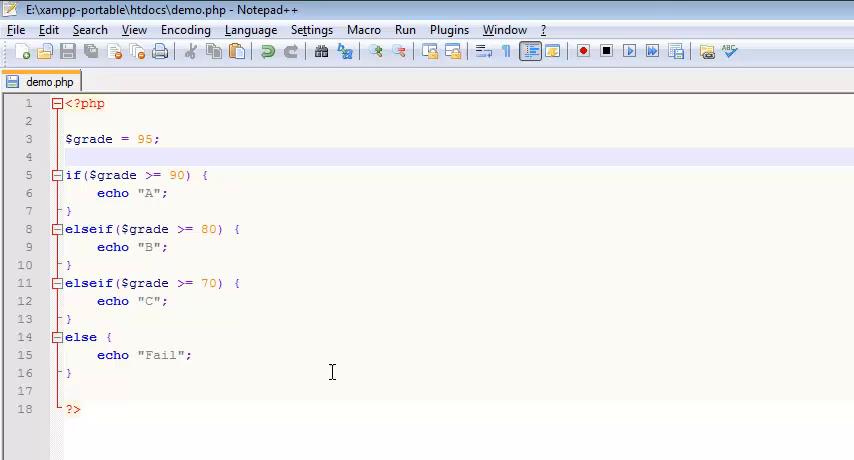
mouse_move(324, 246)
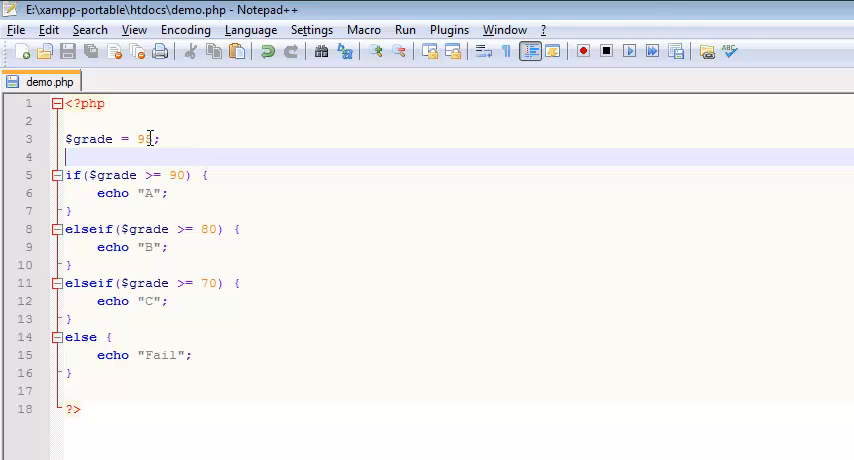
Replace the hardcoded 95 so $grade reads its value from $_GET['grd'].
double_click(146, 138)
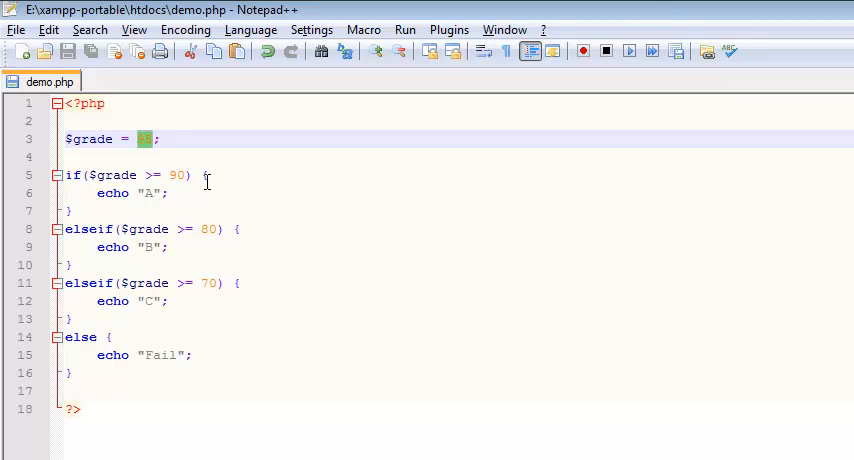
key("Delete")
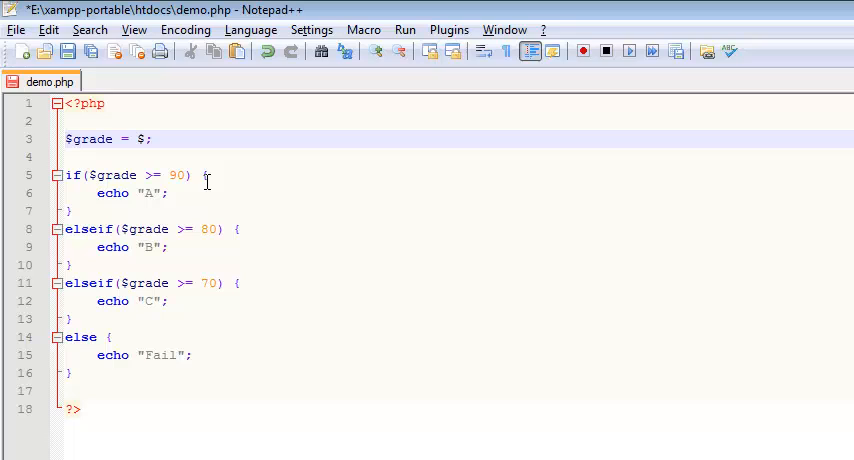
type("_G")
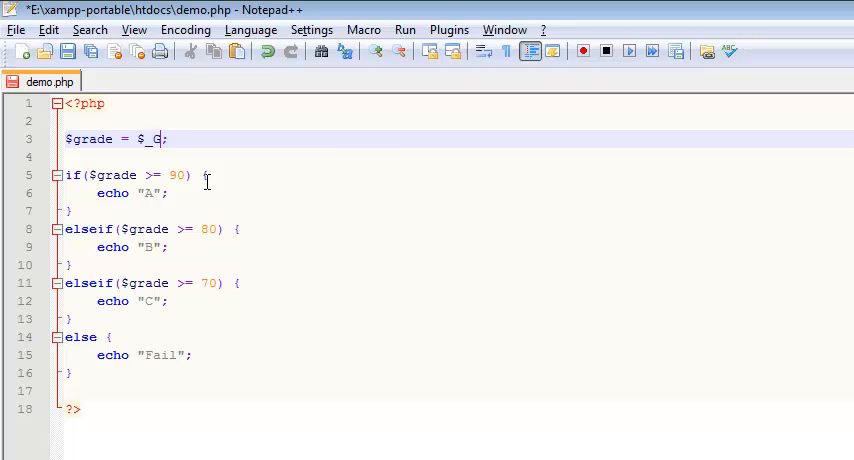
type("ET")
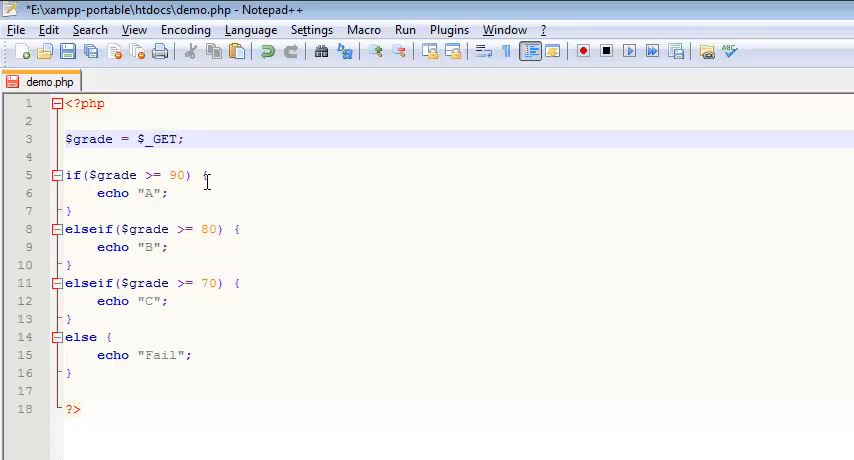
type("[]")
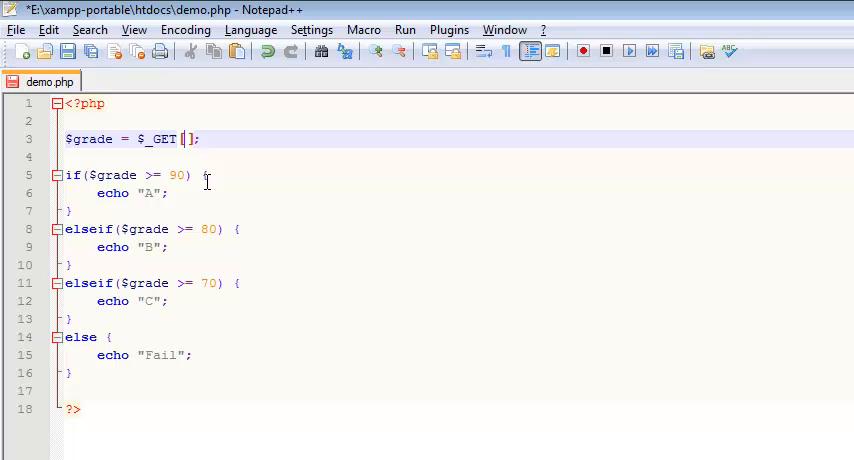
type("'")
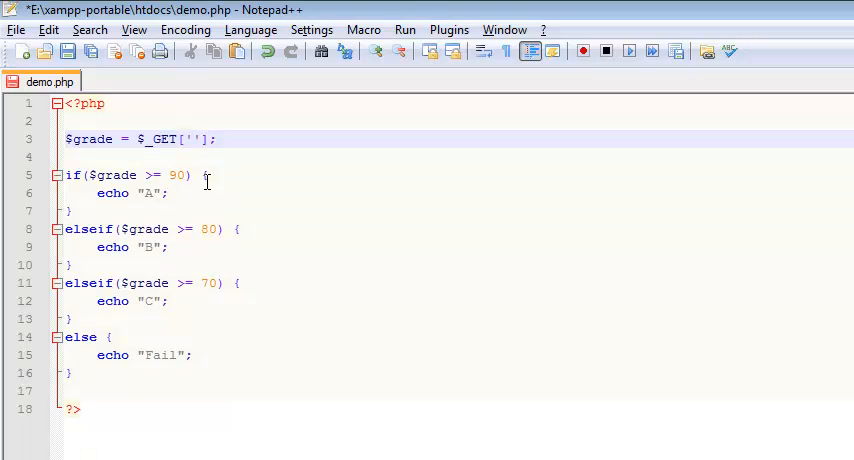
type("grd")
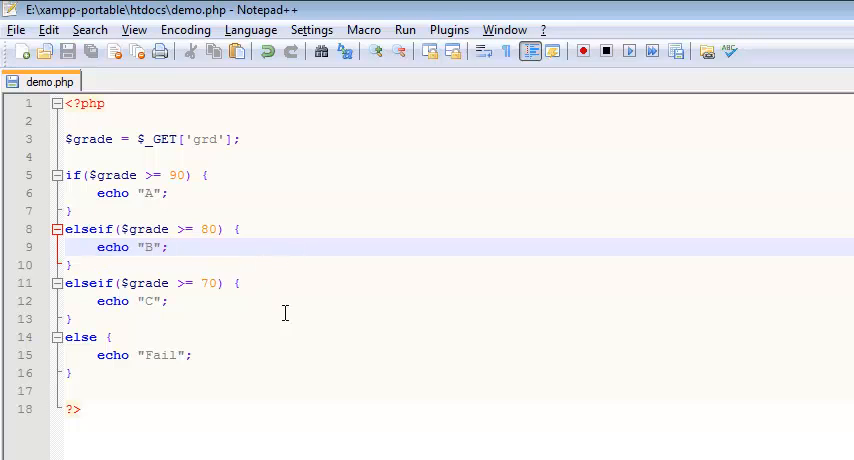
mouse_move(276, 358)
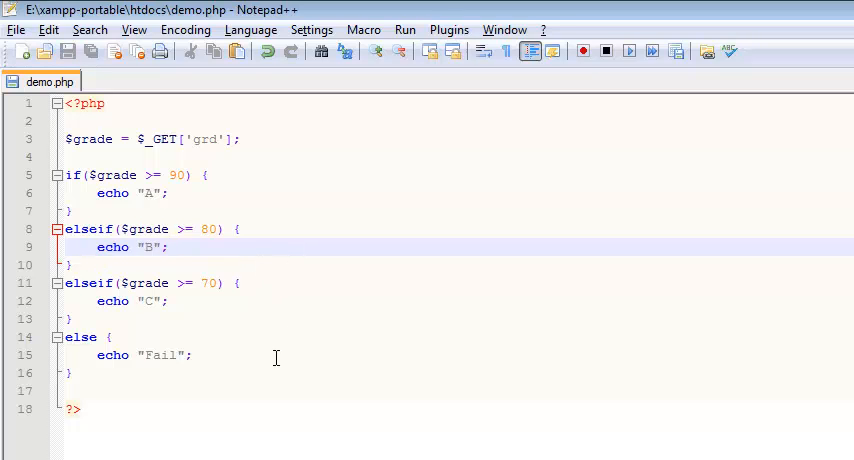
mouse_move(412, 288)
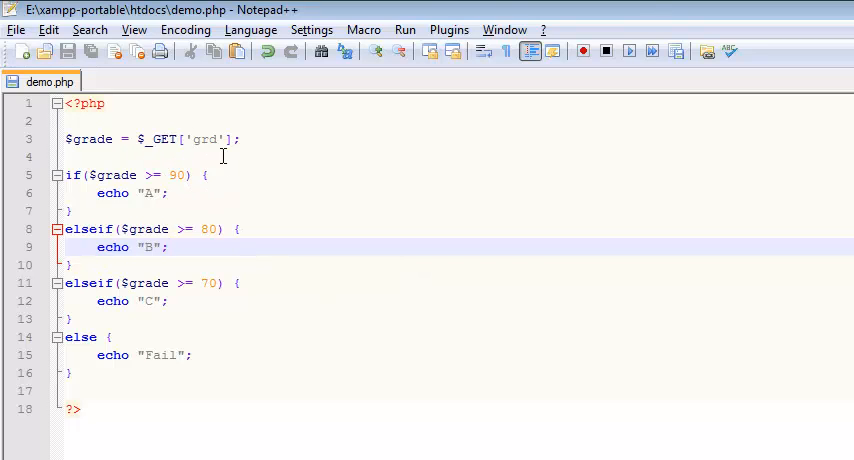
mouse_move(330, 384)
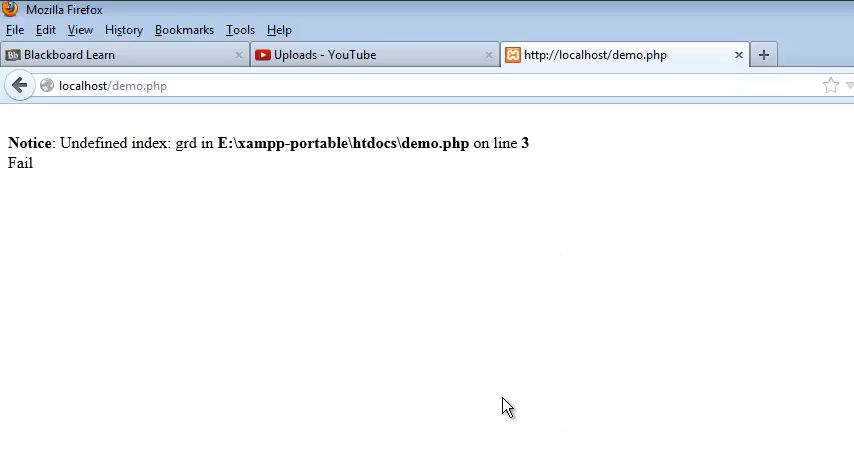
mouse_move(168, 196)
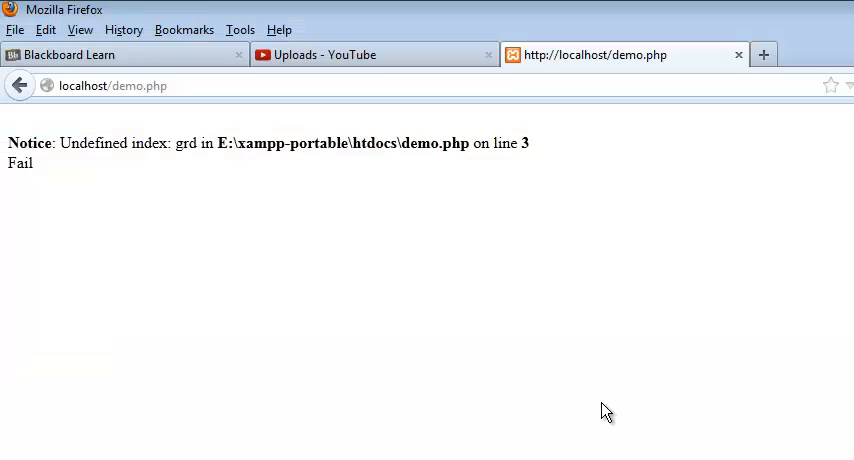
mouse_move(490, 404)
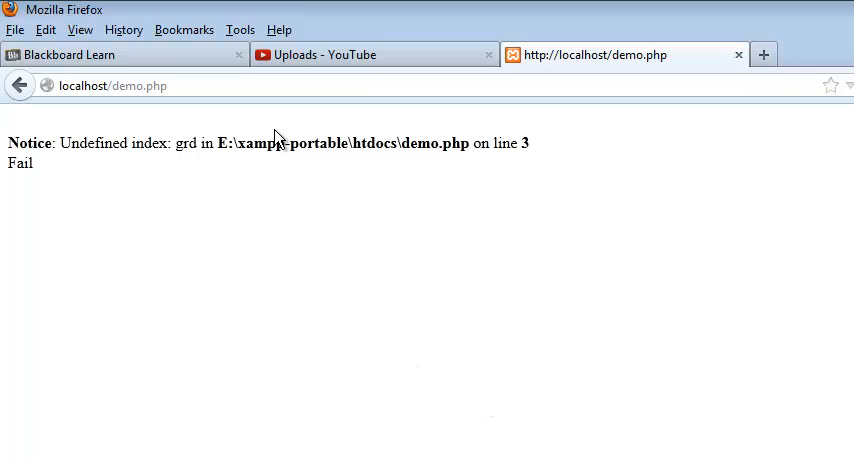
mouse_move(572, 48)
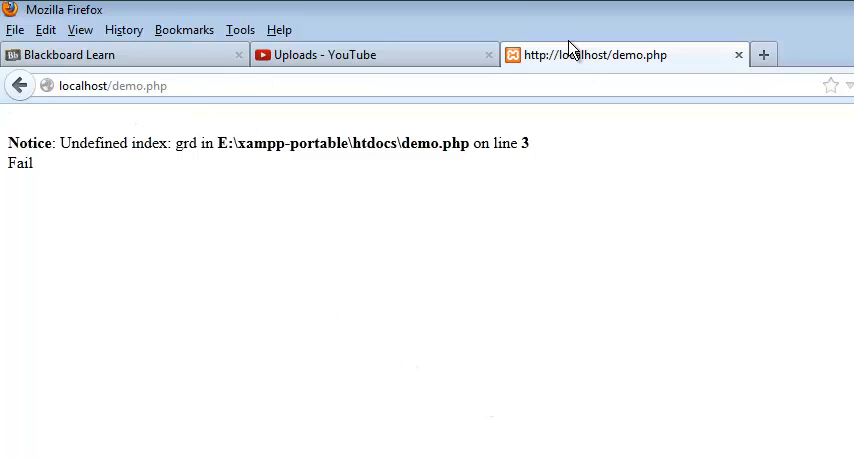
mouse_move(96, 112)
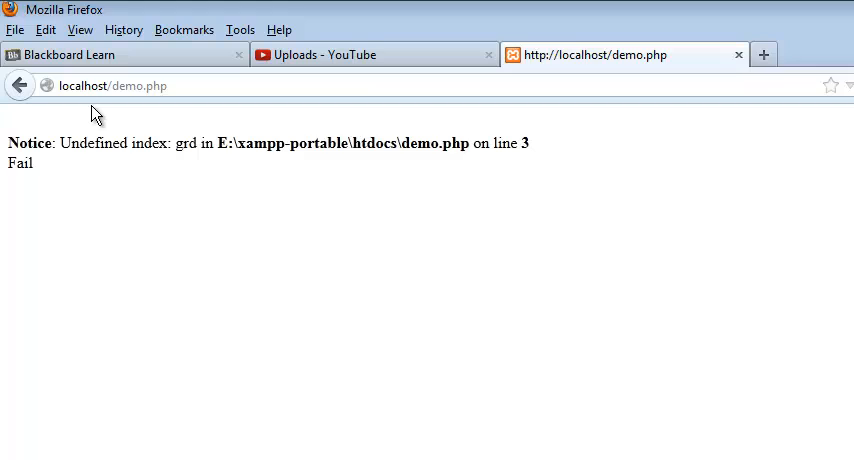
Load localhost/demo.php?grd=77 in Firefox so the page shows the letter grade C.
left_click(112, 84)
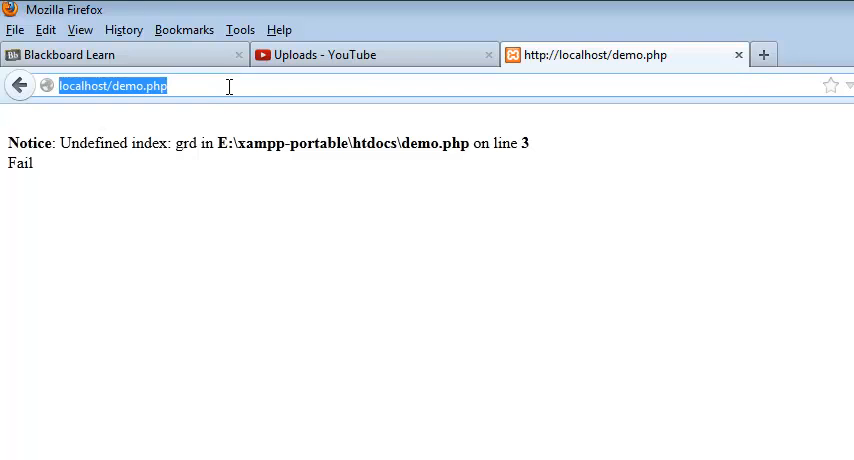
mouse_move(268, 124)
type("?")
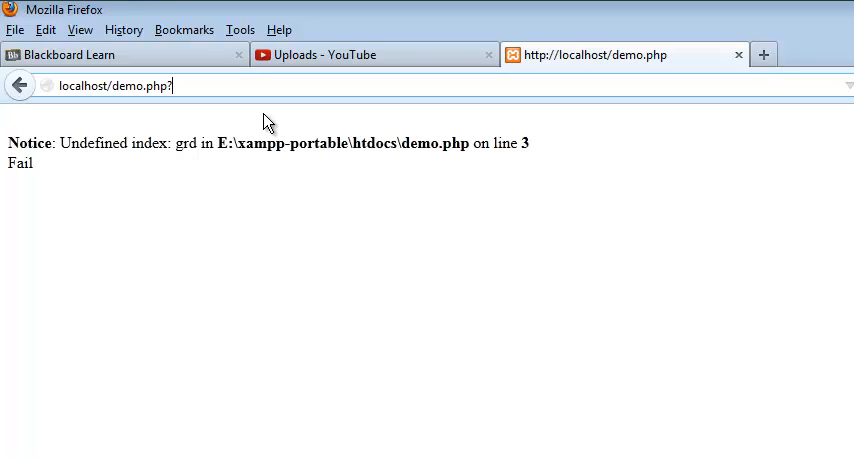
type("grd")
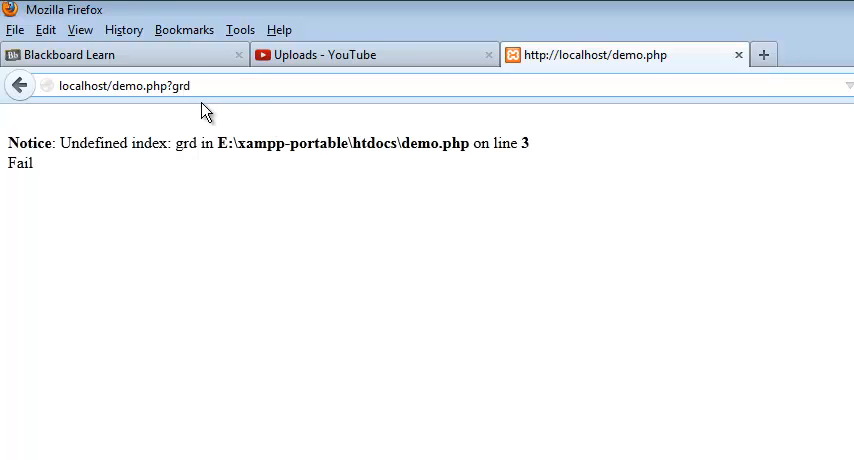
double_click(180, 84)
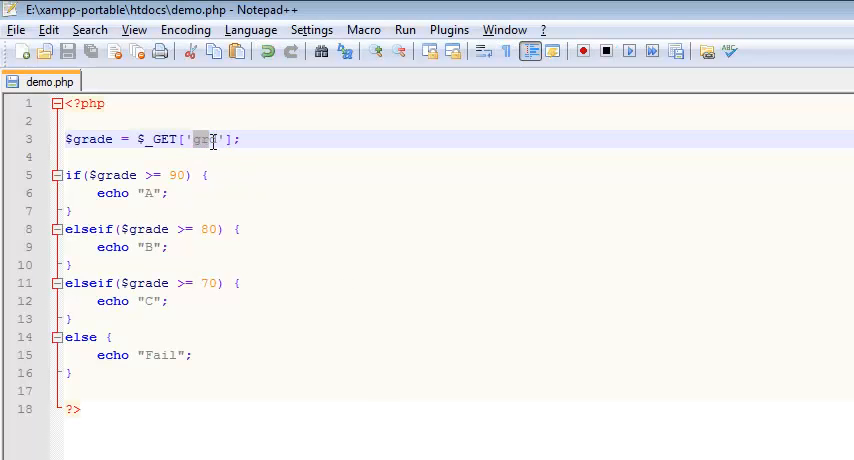
double_click(204, 140)
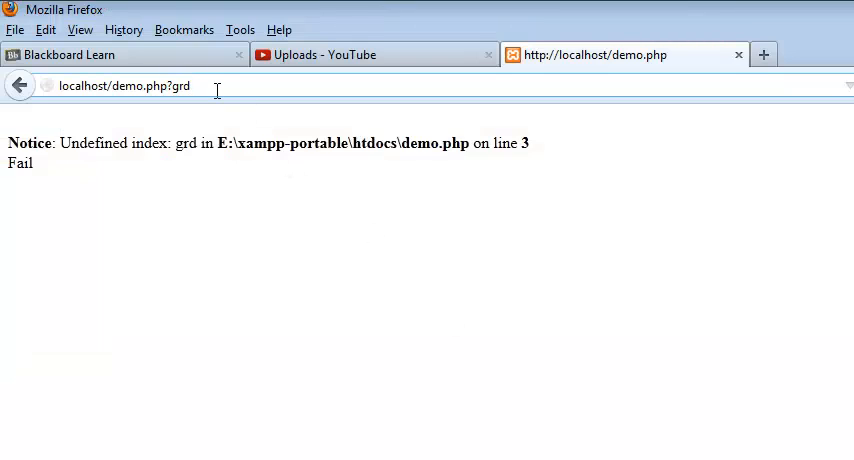
type("=")
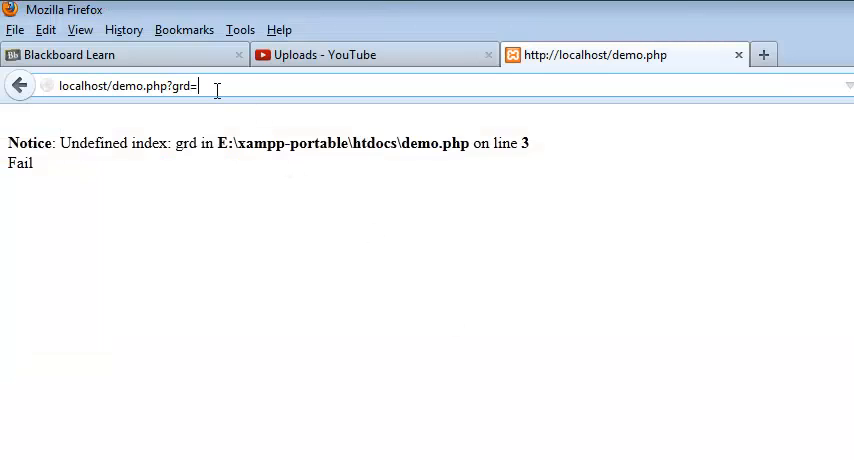
type("77")
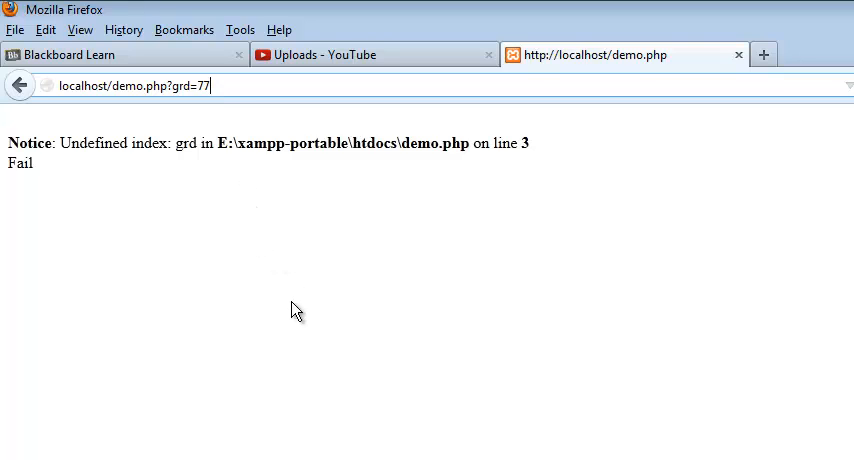
mouse_move(730, 234)
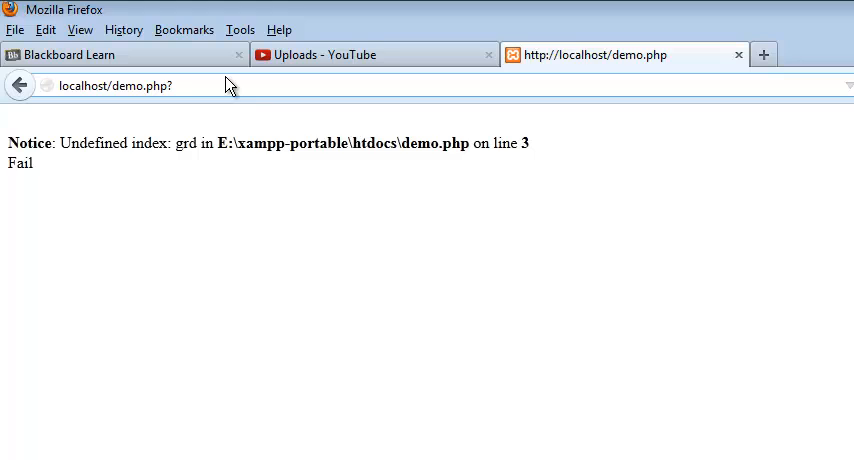
type("grd=77")
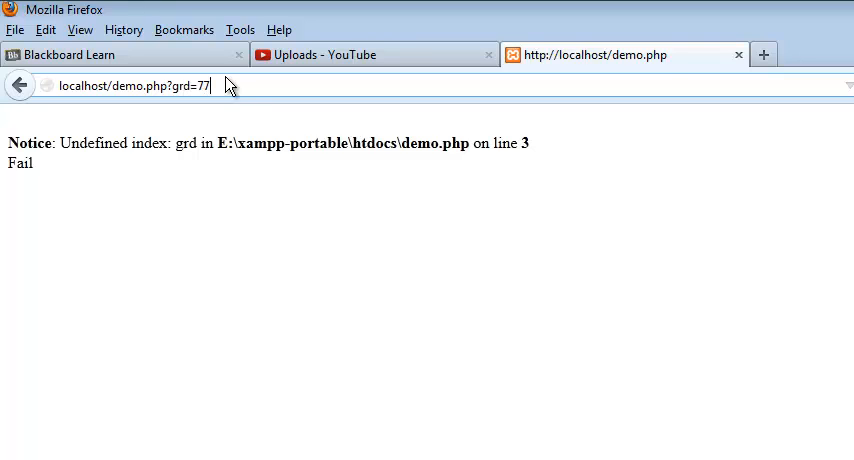
key("Return")
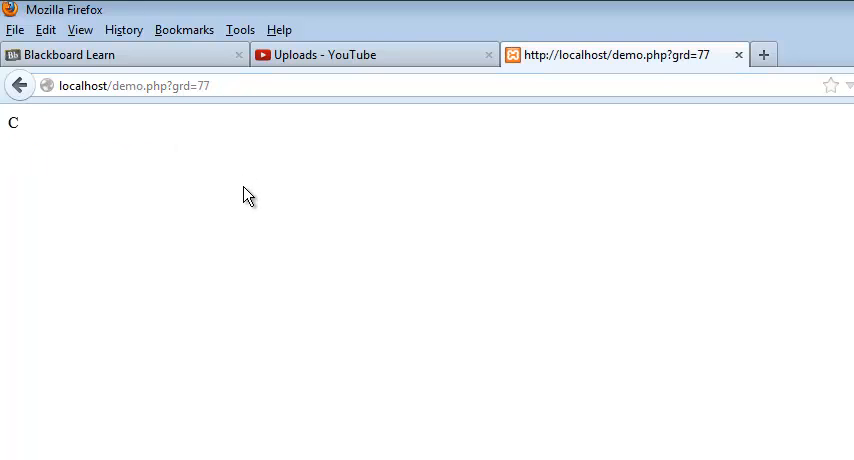
mouse_move(182, 116)
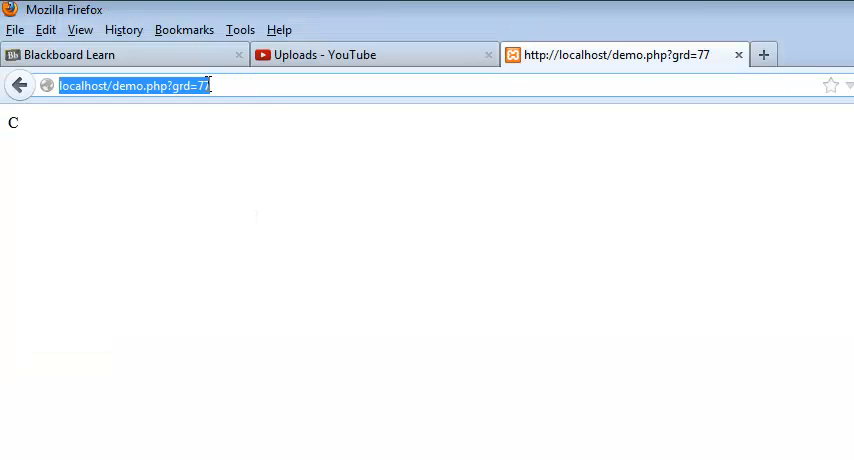
Change the URL's grd value to 50 and reload so the page shows Fail.
key("Backspace")
type("15")
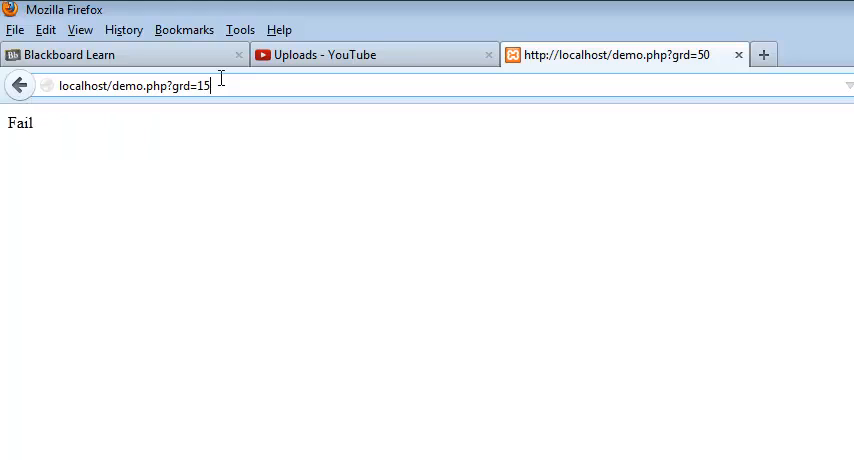
type("0")
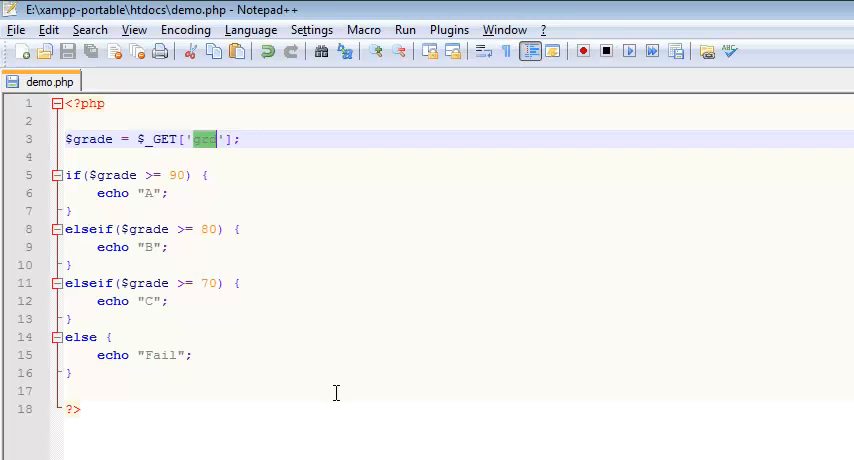
mouse_move(148, 182)
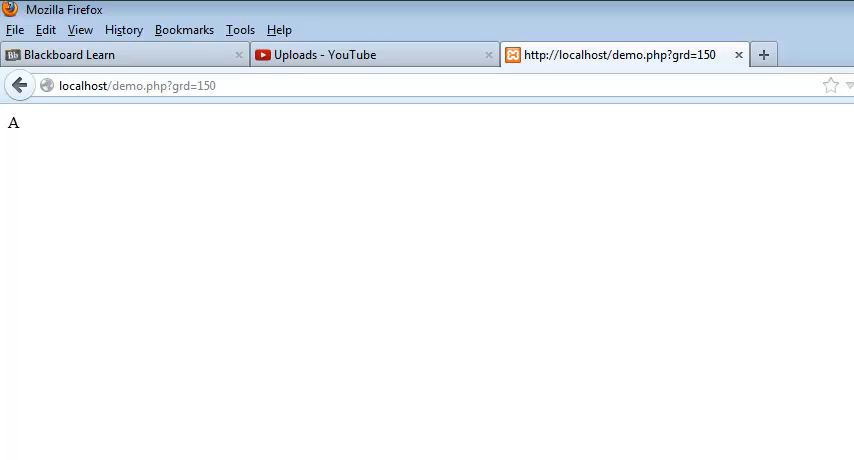
mouse_move(272, 340)
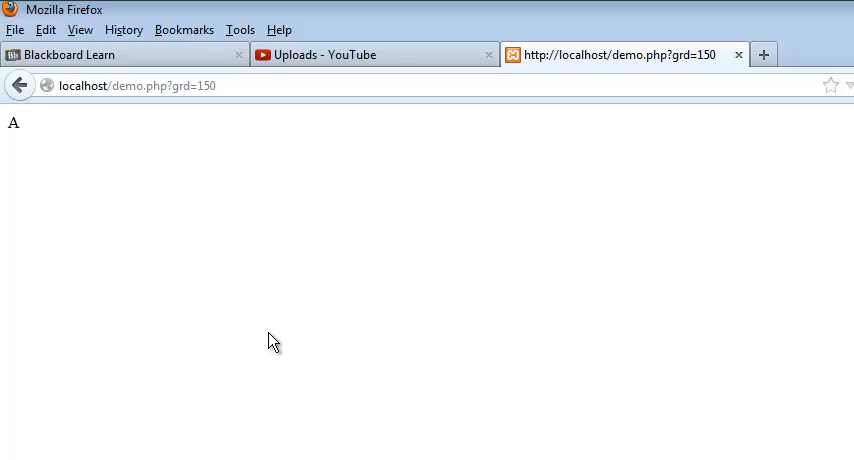
mouse_move(262, 320)
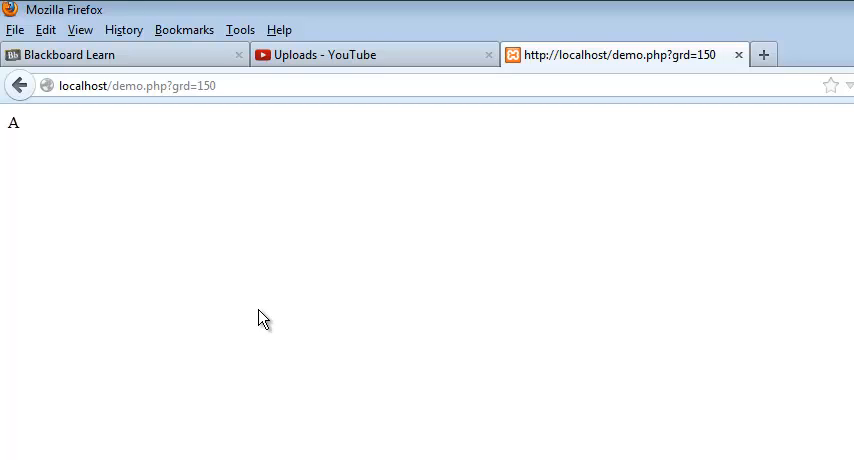
mouse_move(288, 340)
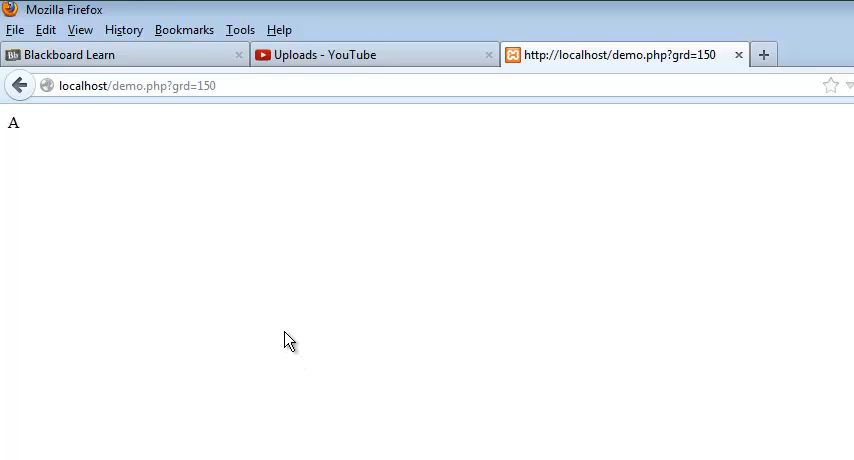
mouse_move(296, 358)
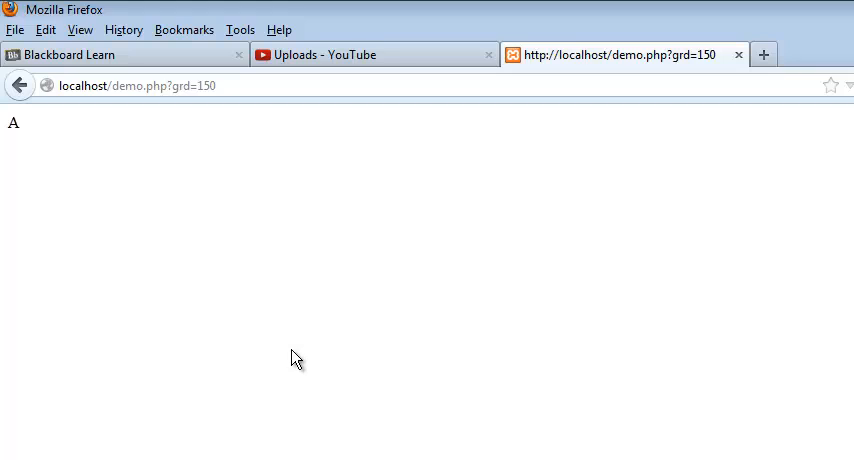
mouse_move(320, 360)
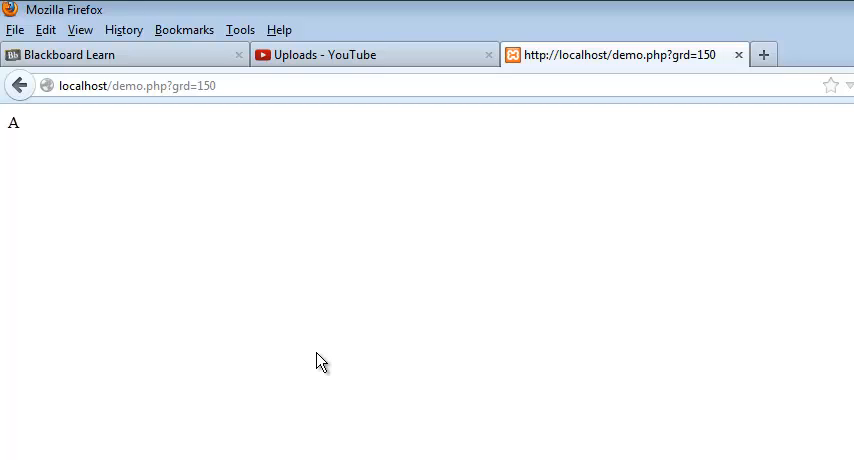
mouse_move(152, 156)
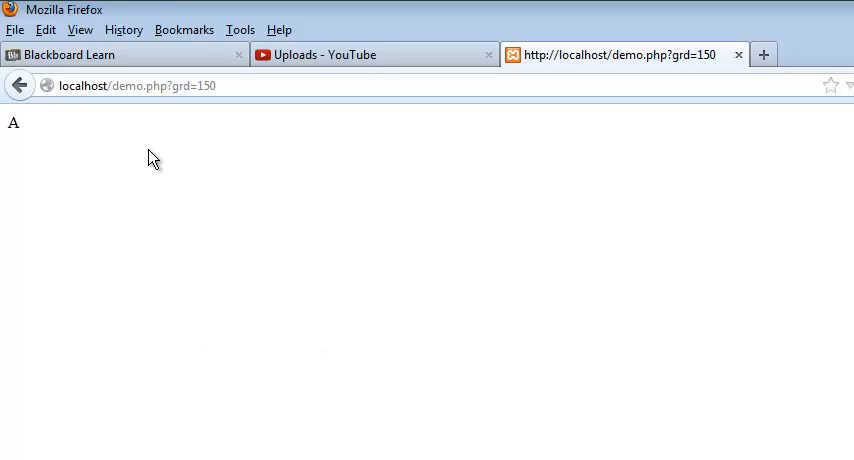
mouse_move(270, 236)
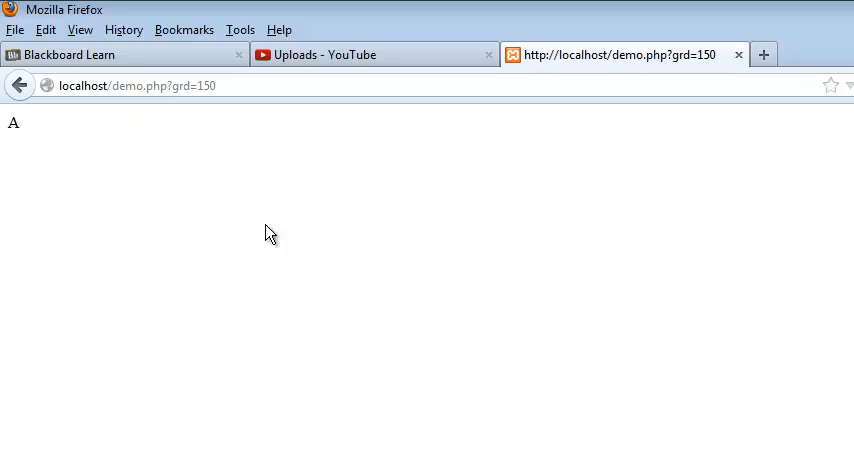
mouse_move(340, 356)
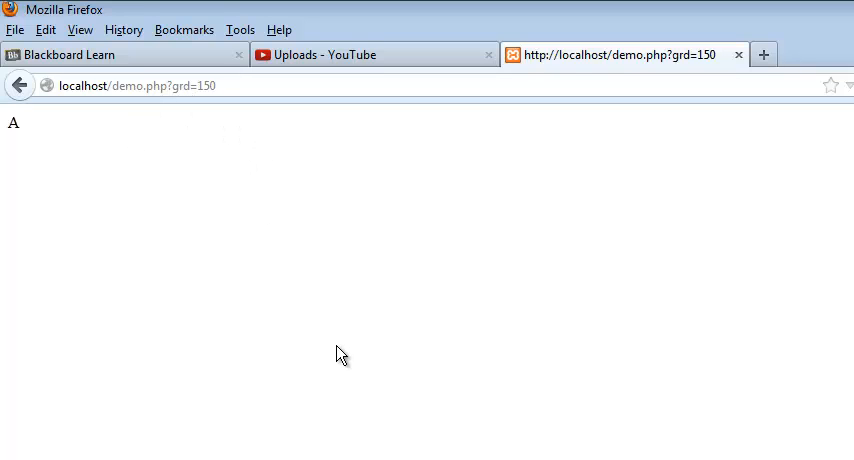
mouse_move(336, 372)
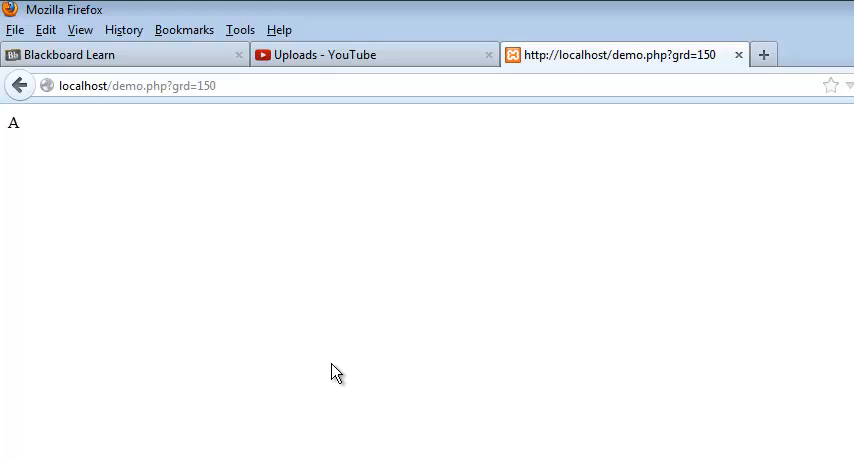